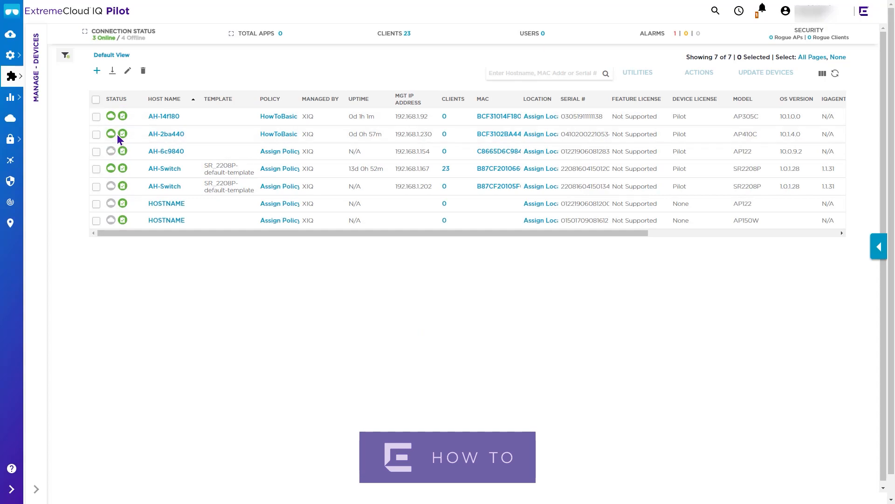
Step: Check the OS version column and select access point AH-14f180 (OS 10.1.0.0)
scroll(right, 3)
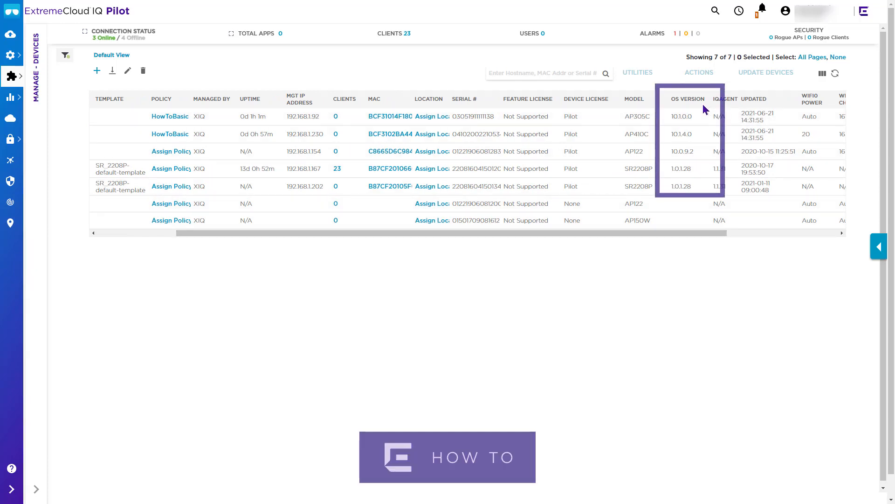
mouse_move(582, 238)
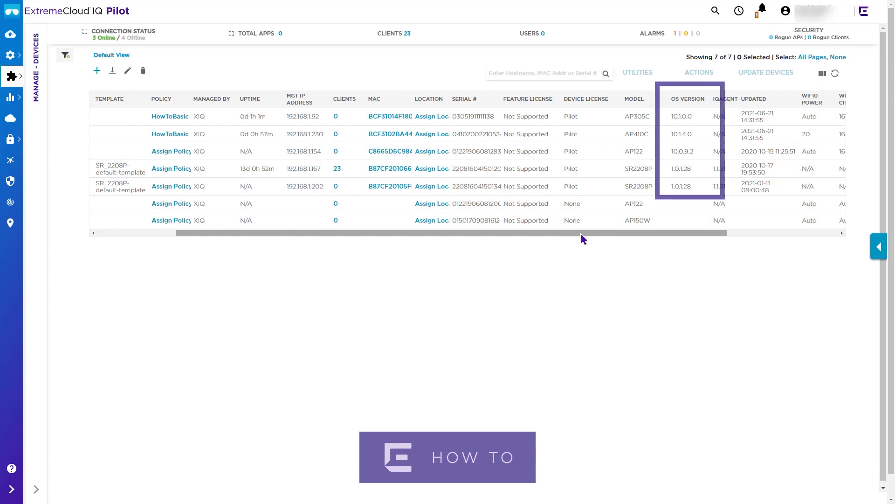
scroll(left, 3)
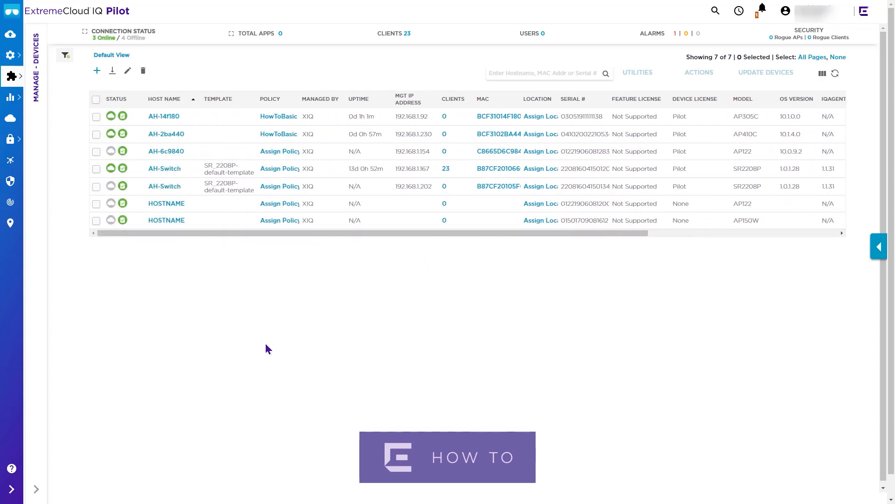
mouse_move(190, 244)
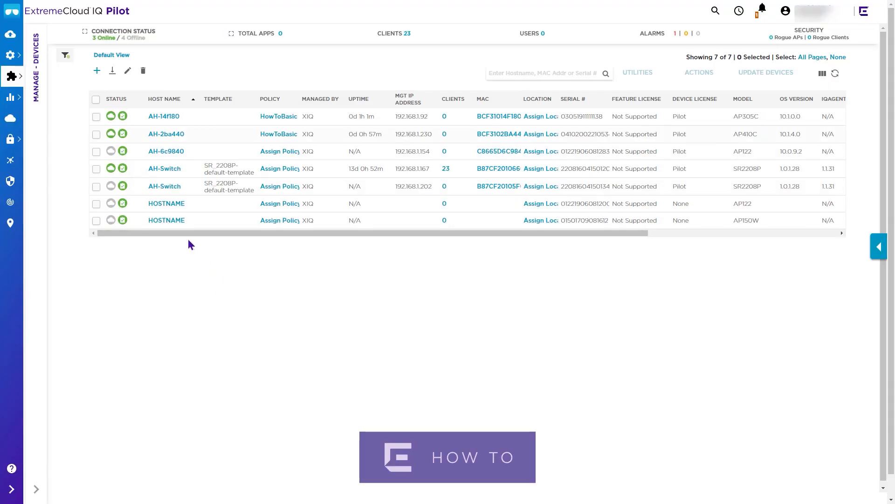
click(96, 116)
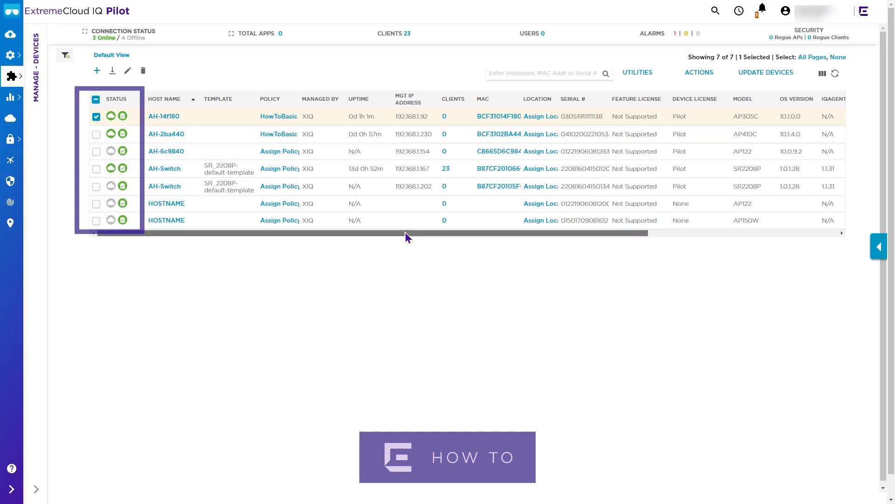
scroll(right, 3)
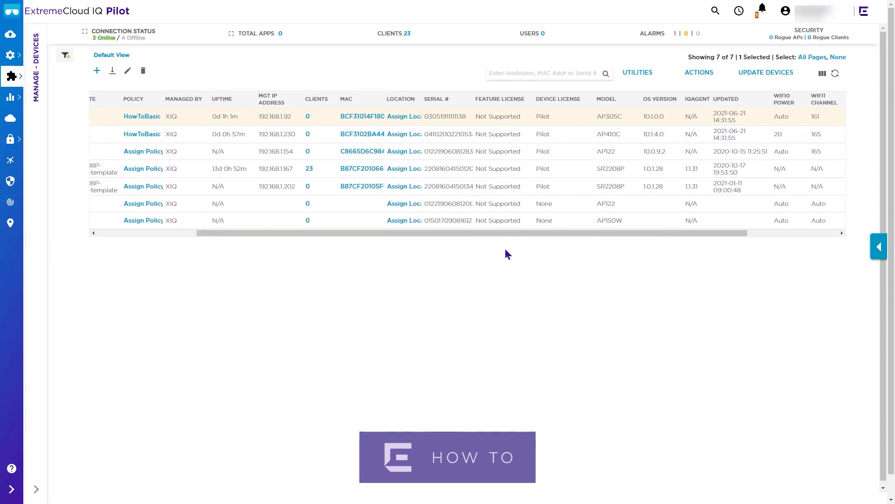
Step: Set the update to skip policy/configuration and upgrade IQ Engine images to latest 10.3r3
click(765, 73)
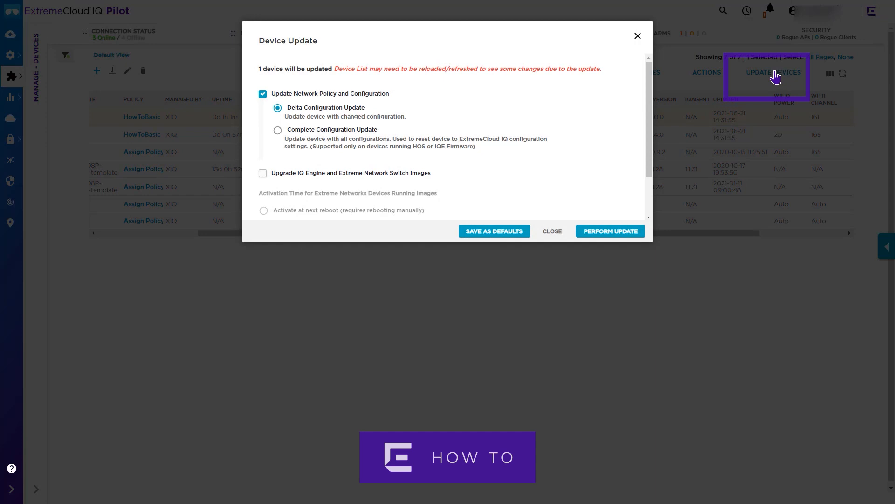
click(262, 94)
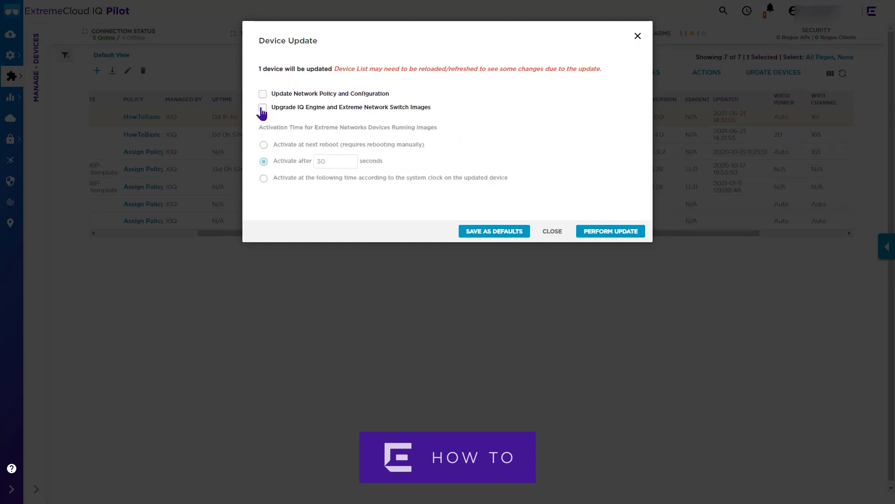
click(262, 107)
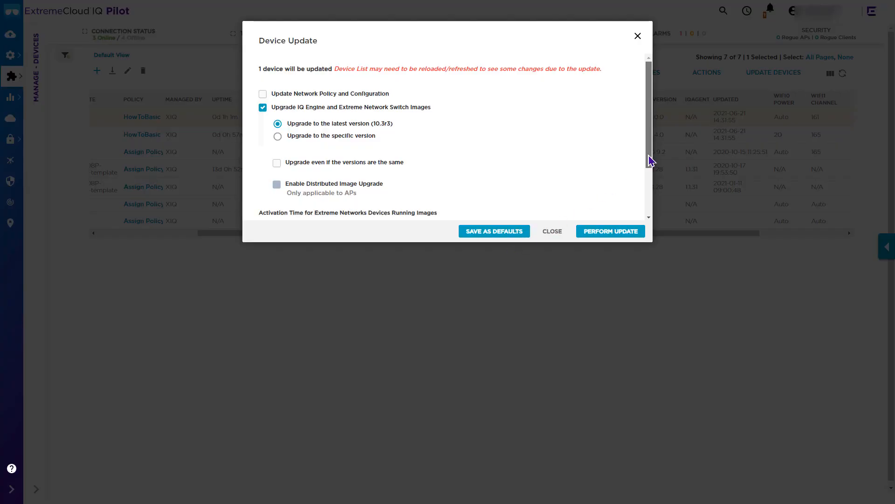
scroll(down, 3)
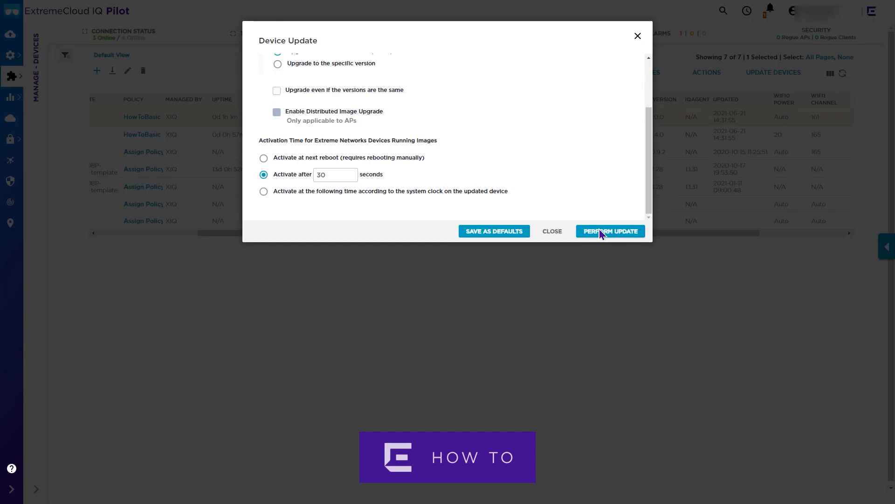
mouse_move(263, 191)
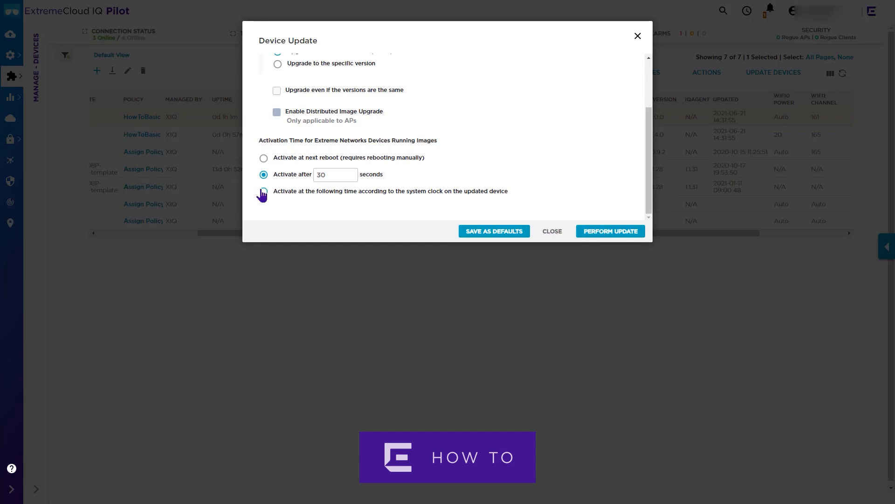
Step: Schedule activation by the device system clock and perform the update
click(264, 191)
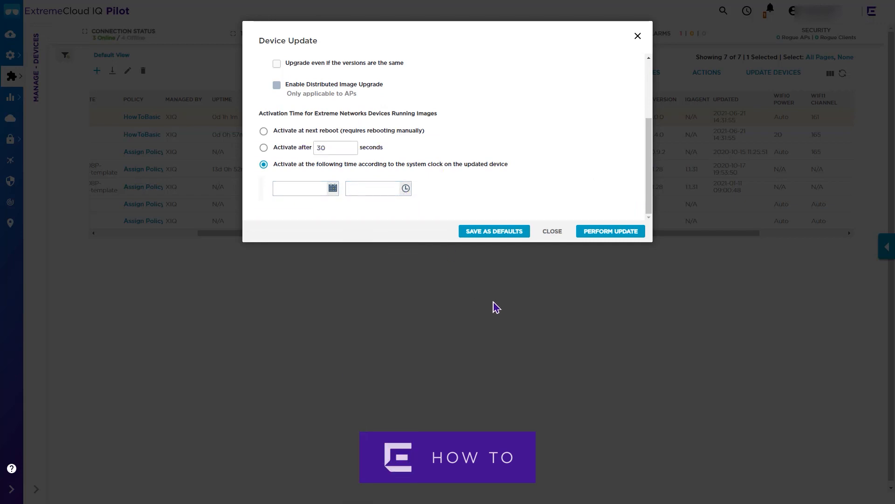
mouse_move(610, 231)
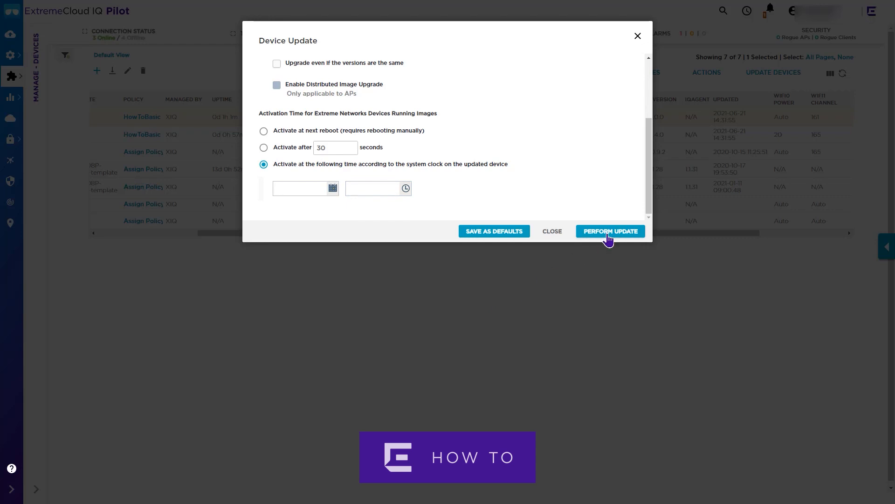
click(609, 231)
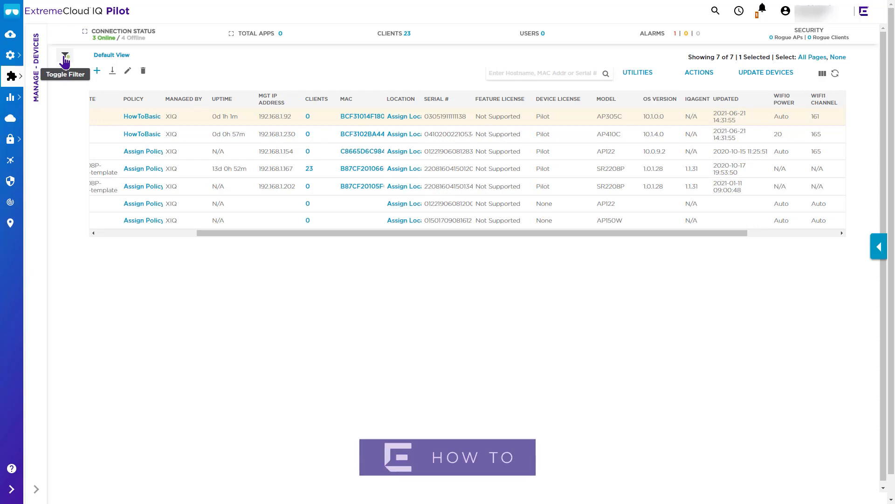
Step: Filter the device list by Device Function to Access Point, showing five devices
click(64, 55)
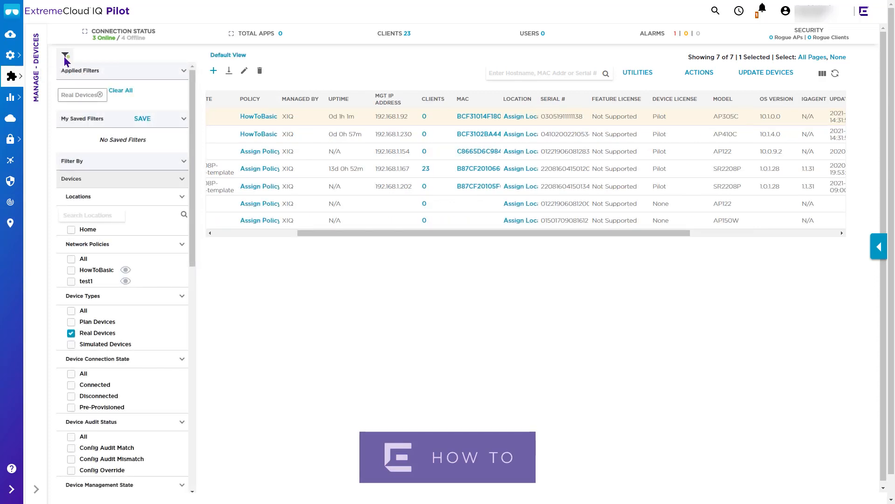
scroll(down, 3)
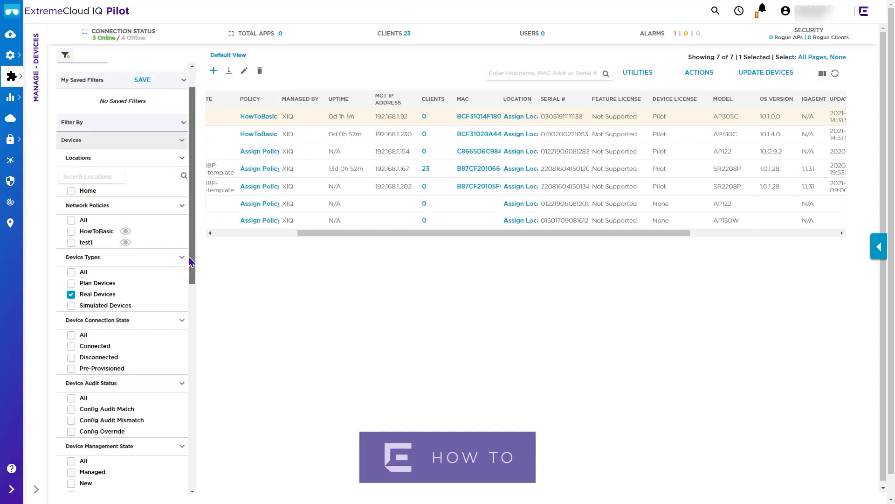
scroll(down, 3)
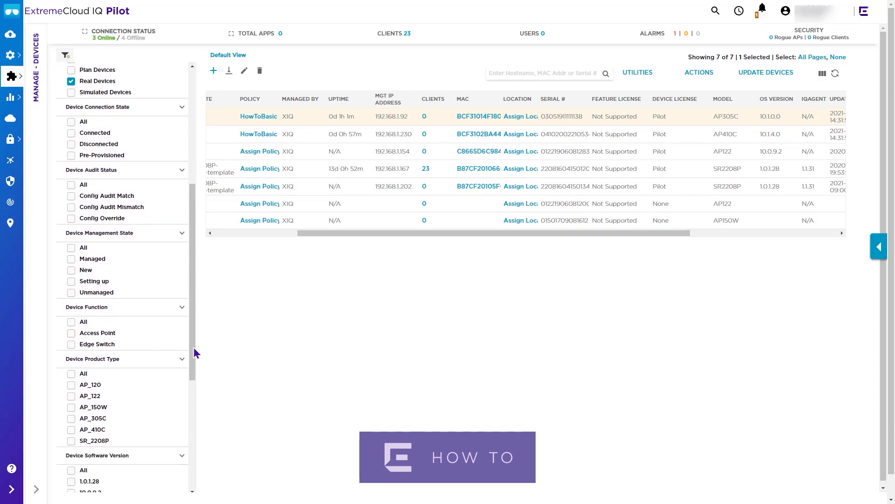
click(71, 332)
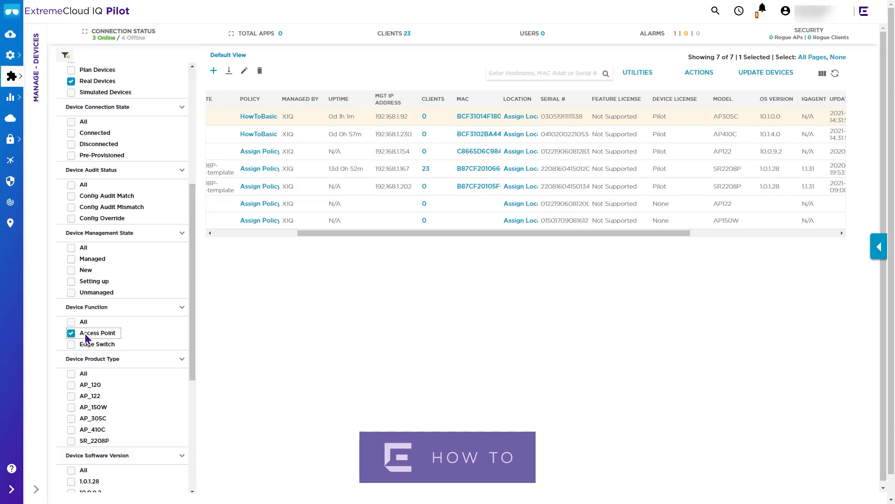
click(97, 332)
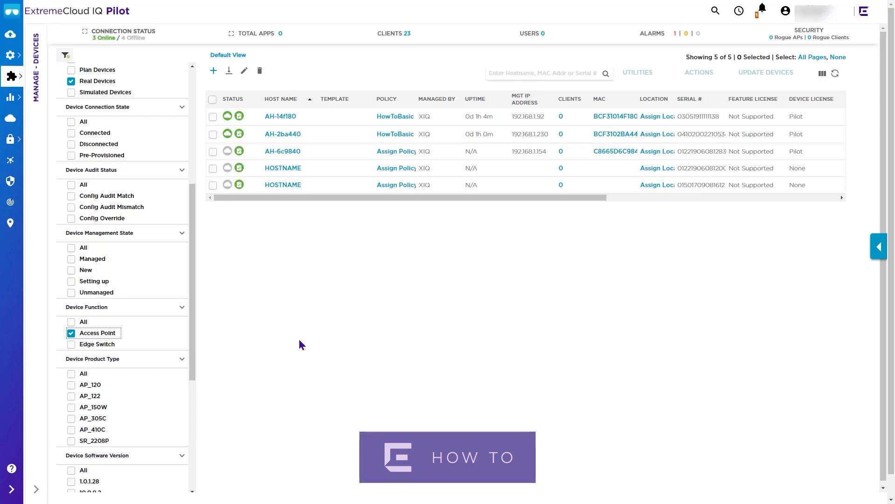
mouse_move(260, 247)
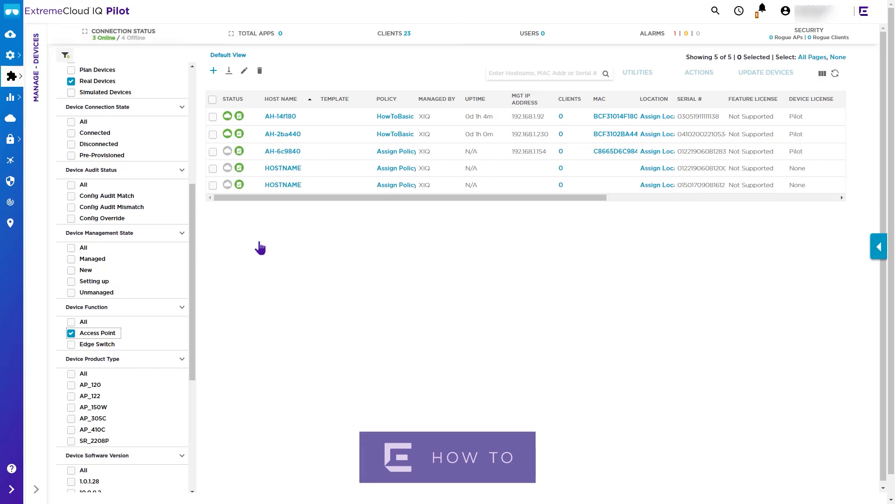
Step: Image-upgrade AH-14f180 and AH-2ba440 without configuration update, activating after 30 seconds
click(213, 133)
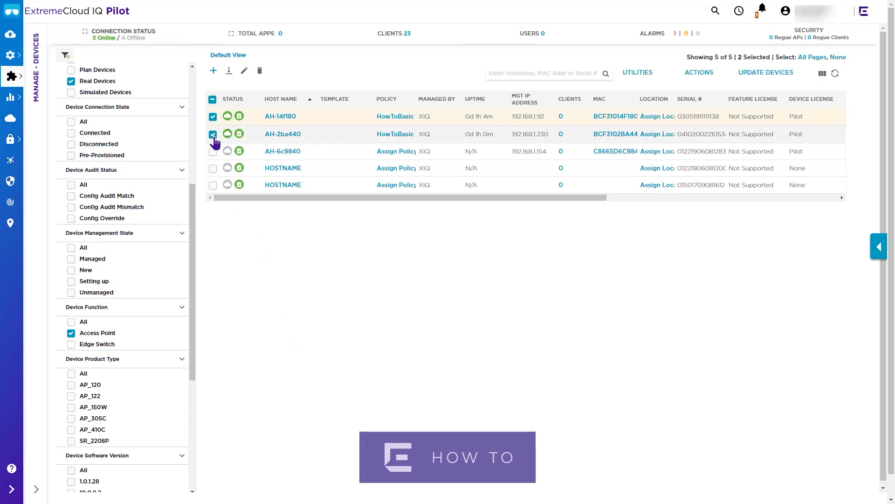
click(765, 73)
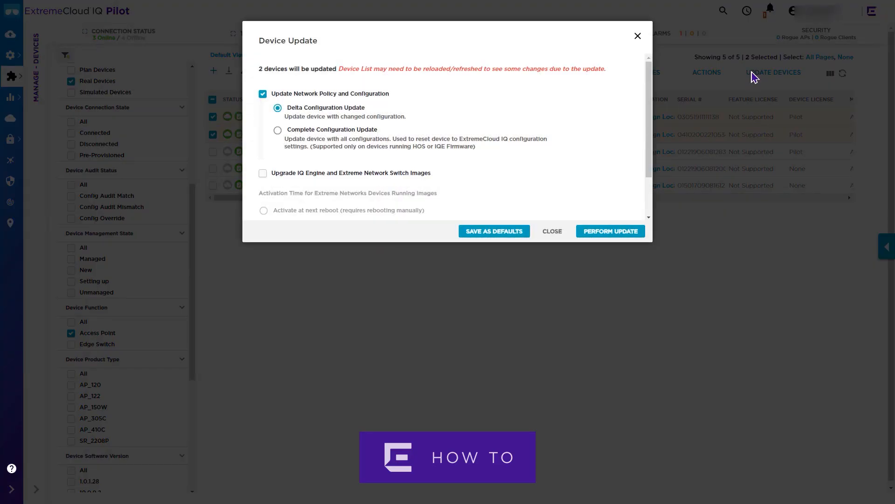
click(262, 93)
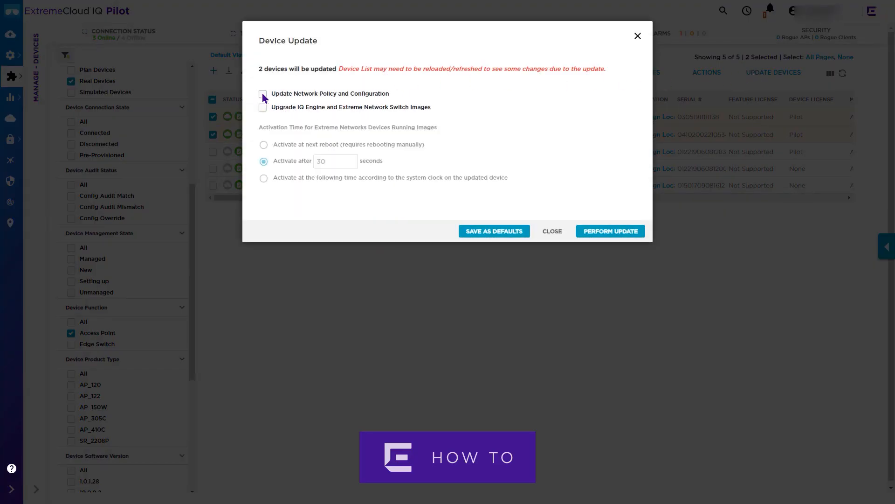
click(263, 107)
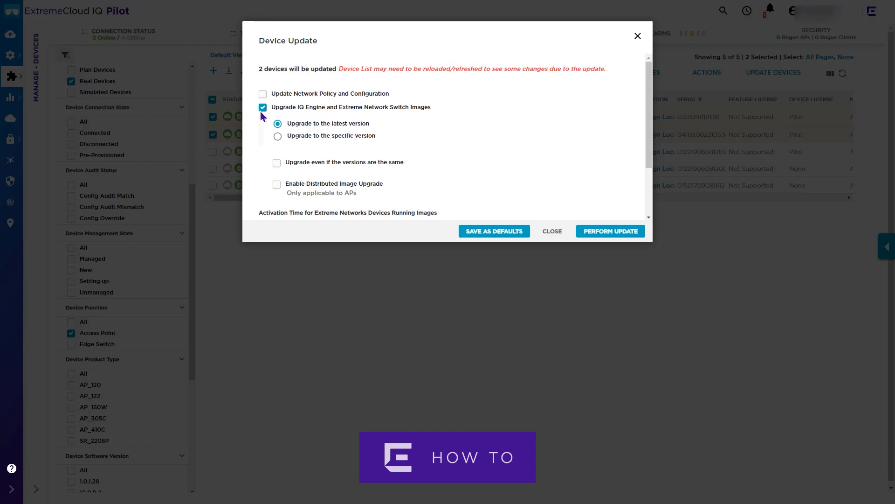
scroll(down, 3)
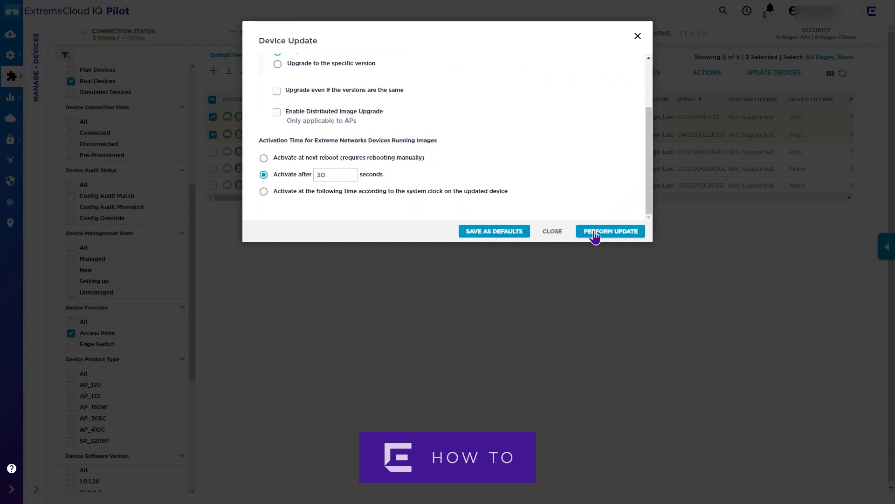
click(610, 231)
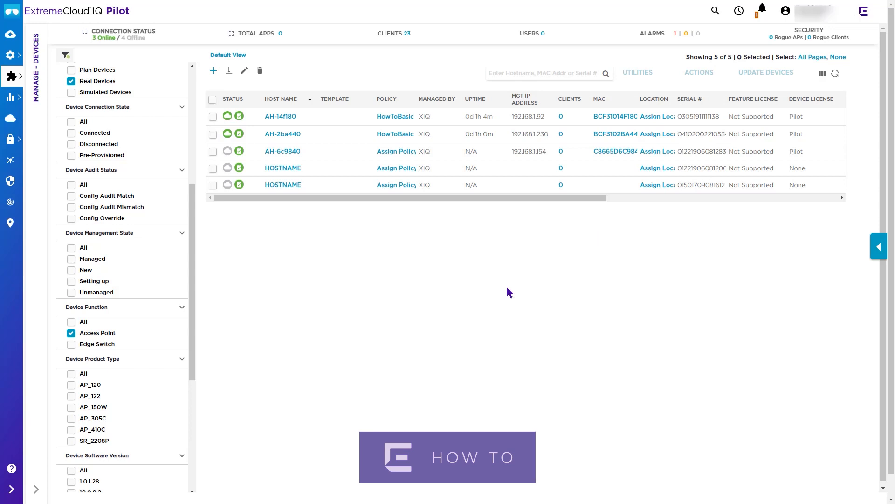
scroll(right, 3)
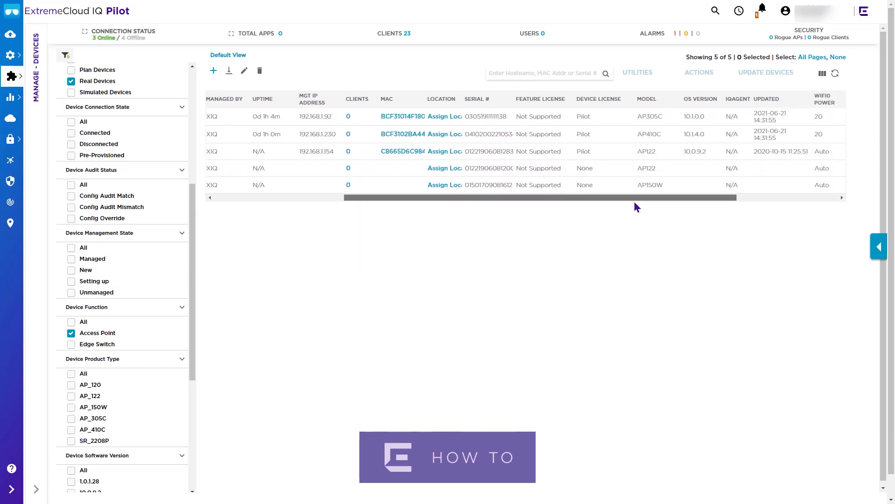
scroll(right, 3)
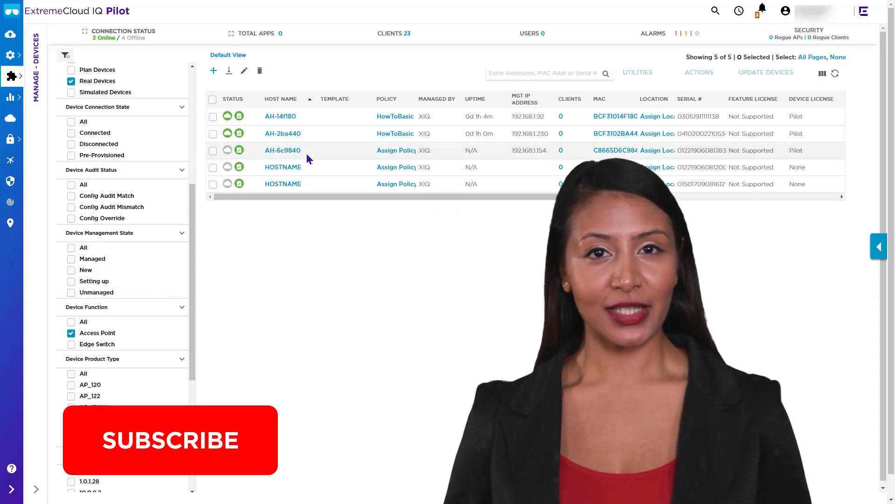
click(170, 439)
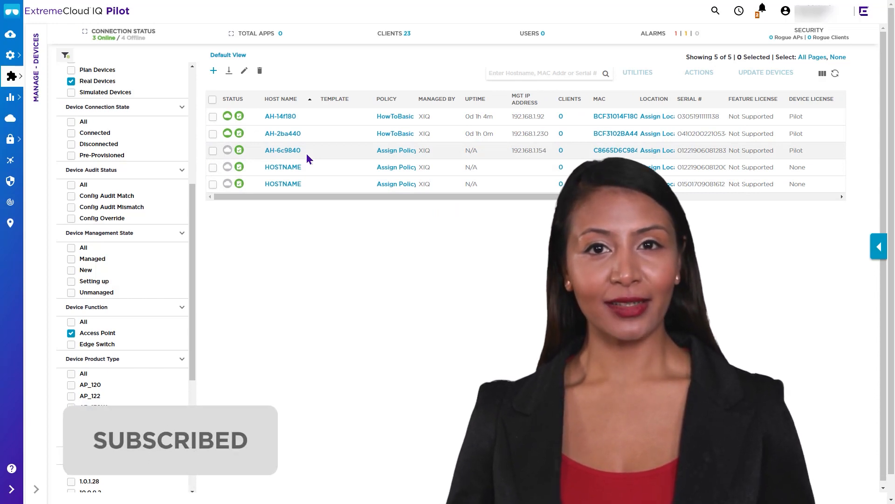